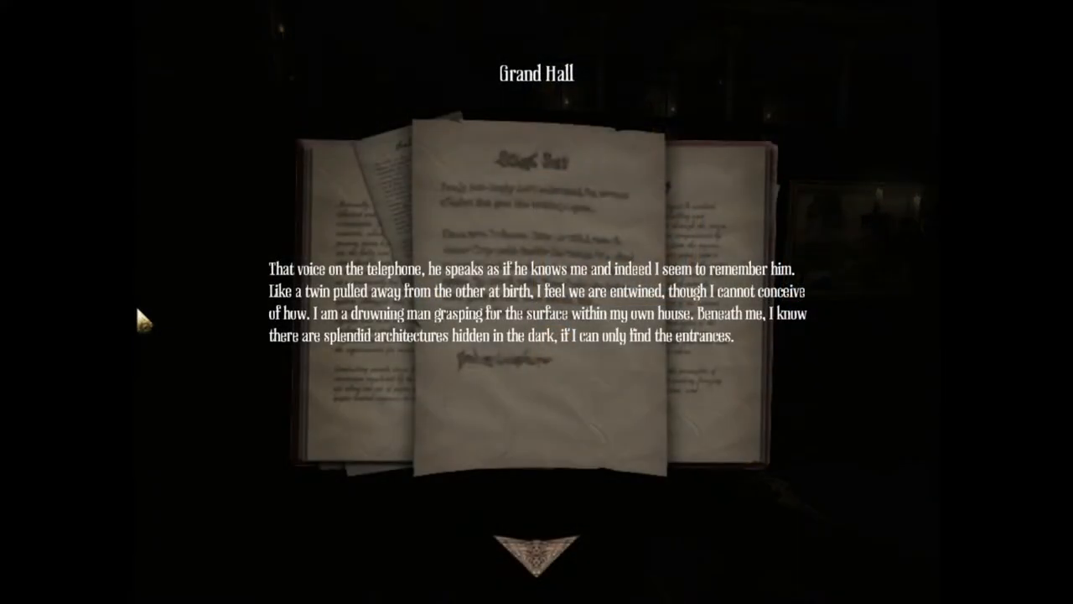
{"action": "mouse_move", "coordinate": [595, 289]}
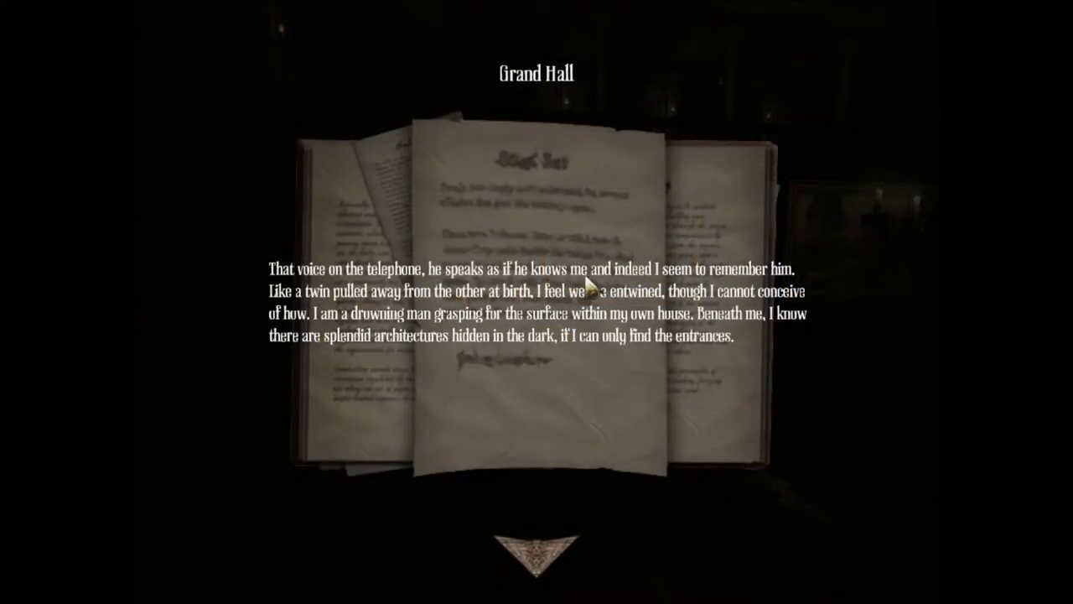
{"action": "mouse_move", "coordinate": [733, 283]}
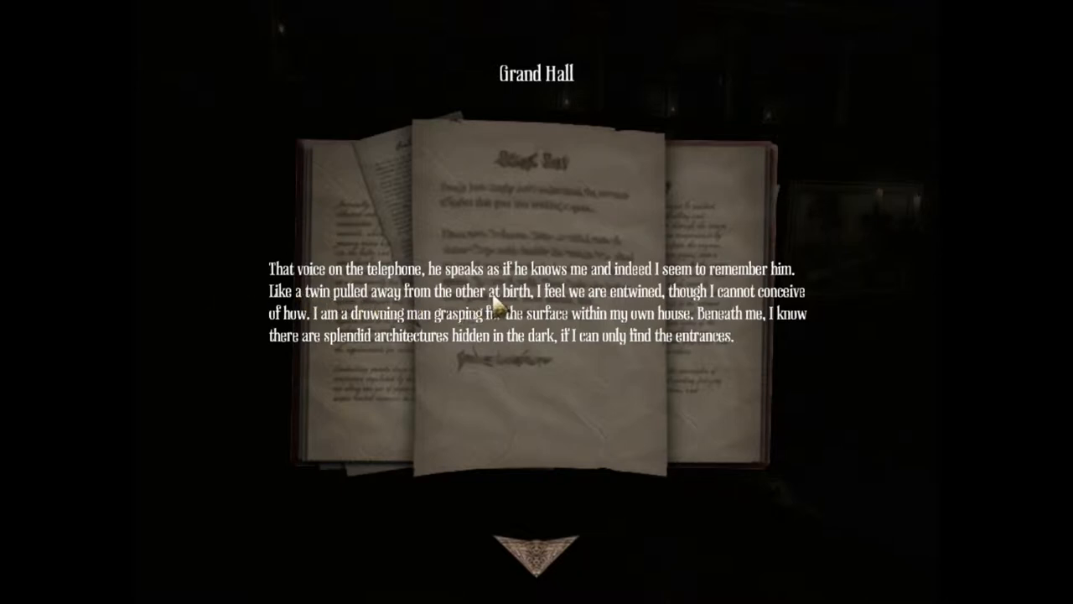
{"action": "mouse_move", "coordinate": [658, 319]}
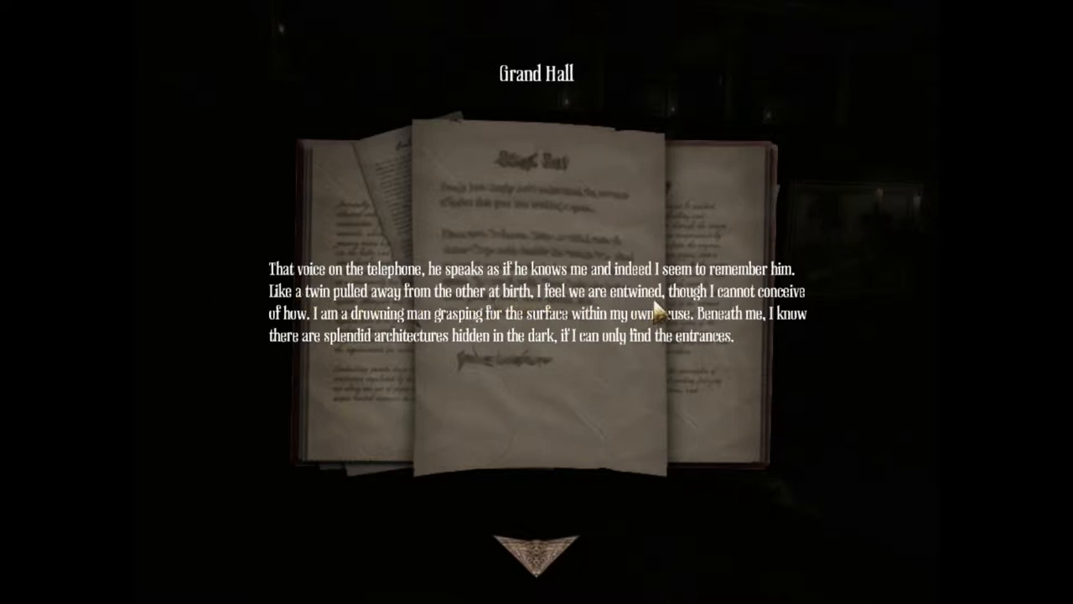
{"action": "mouse_move", "coordinate": [449, 339]}
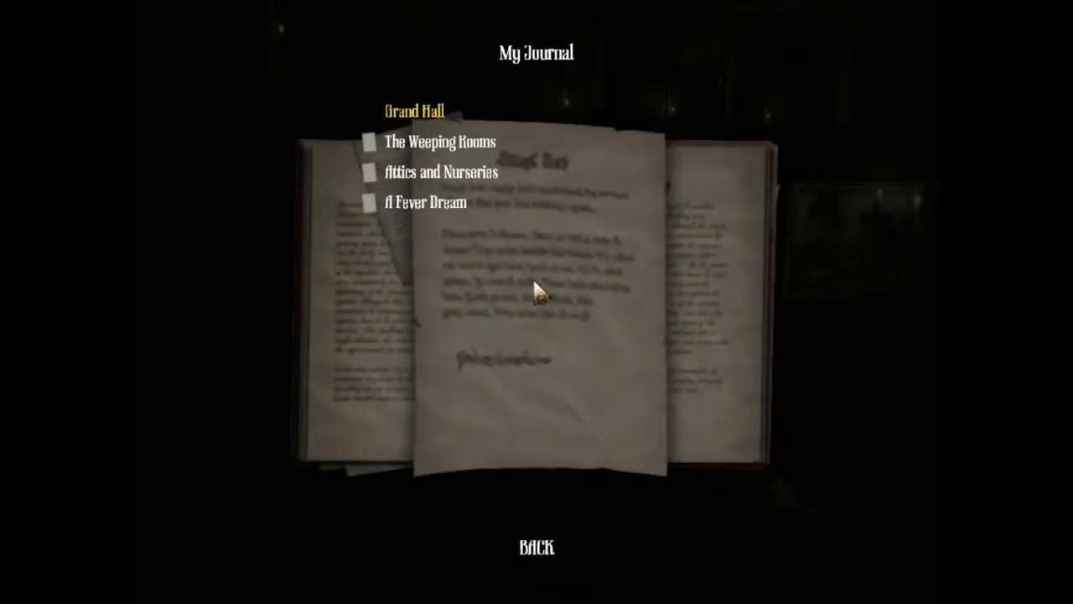
{"action": "mouse_move", "coordinate": [428, 202]}
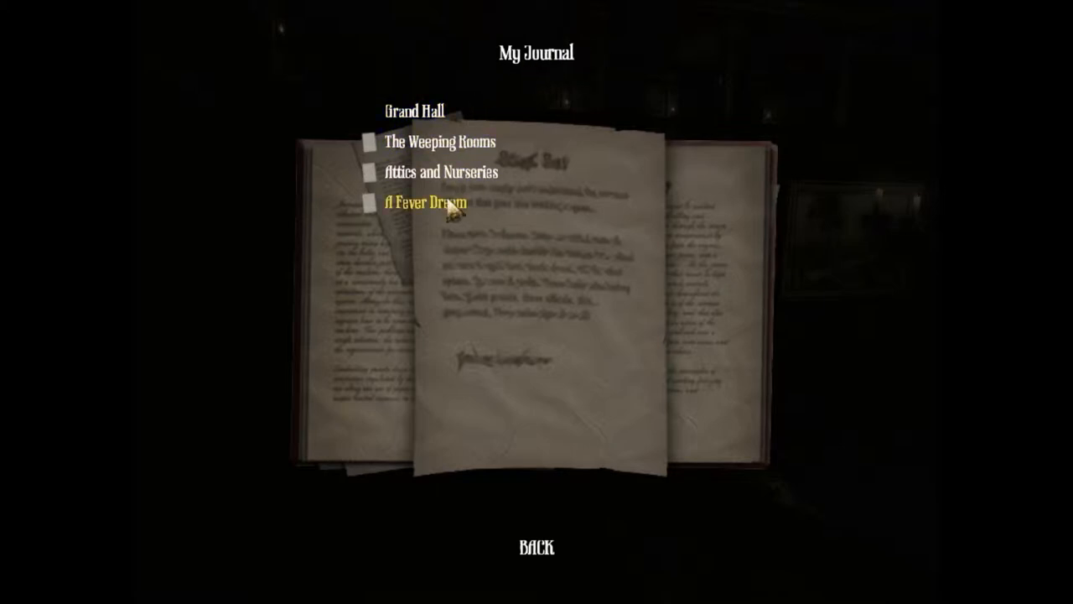
Step: Read the A Fever Dream journal entry, then open Attics and Nurseries
{"action": "left_click", "coordinate": [426, 202]}
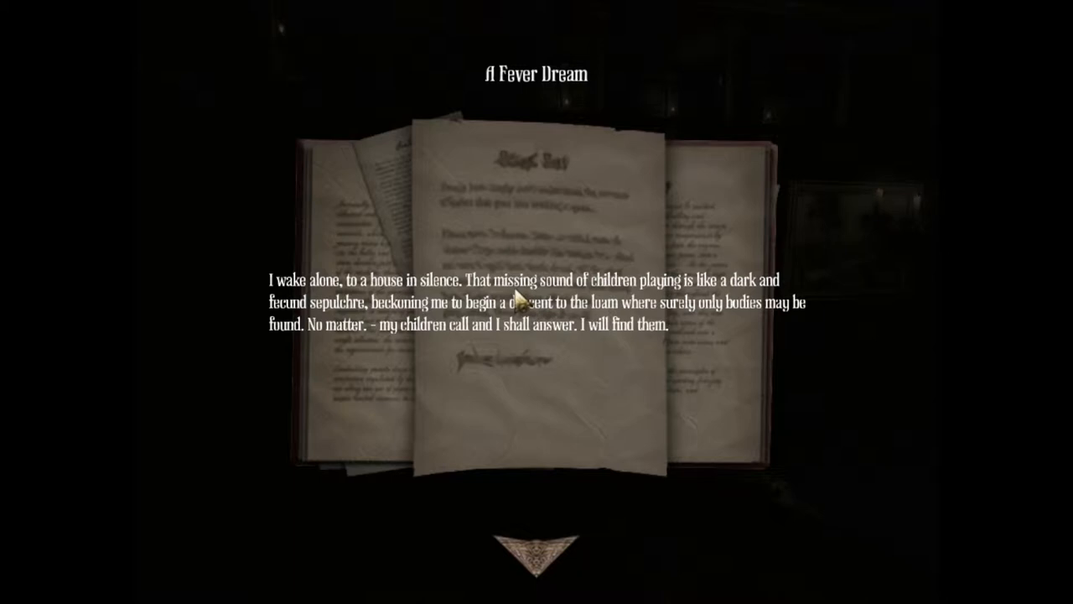
{"action": "mouse_move", "coordinate": [478, 289]}
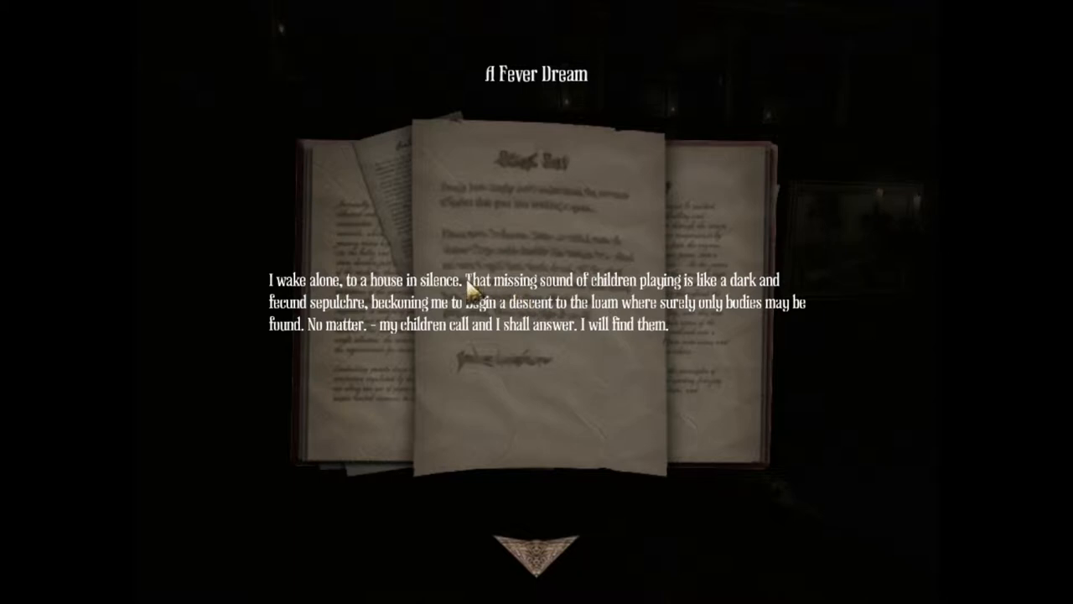
{"action": "mouse_move", "coordinate": [666, 289]}
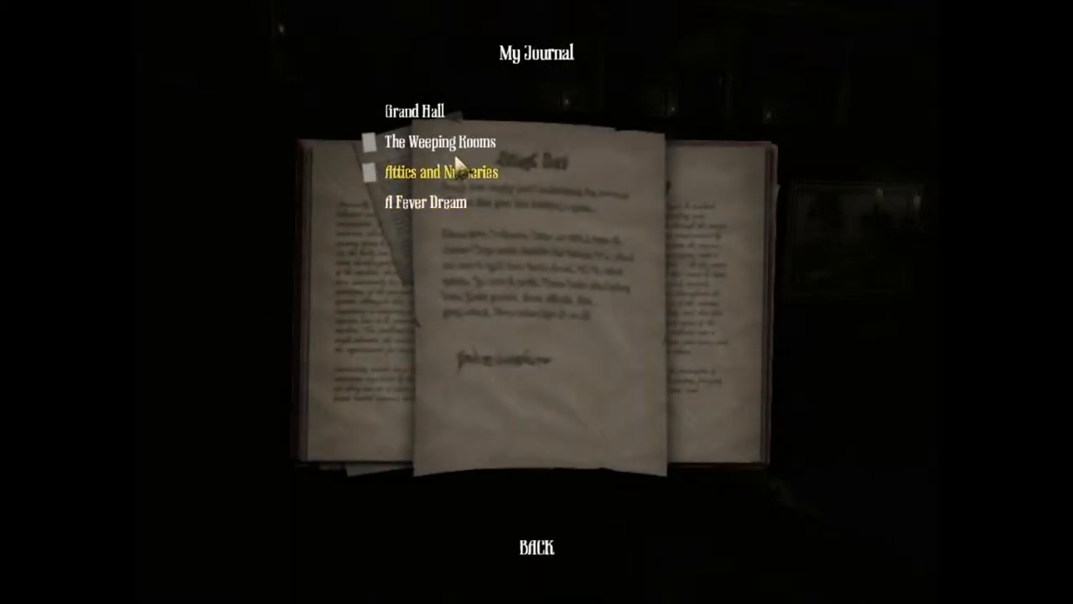
{"action": "left_click", "coordinate": [439, 173]}
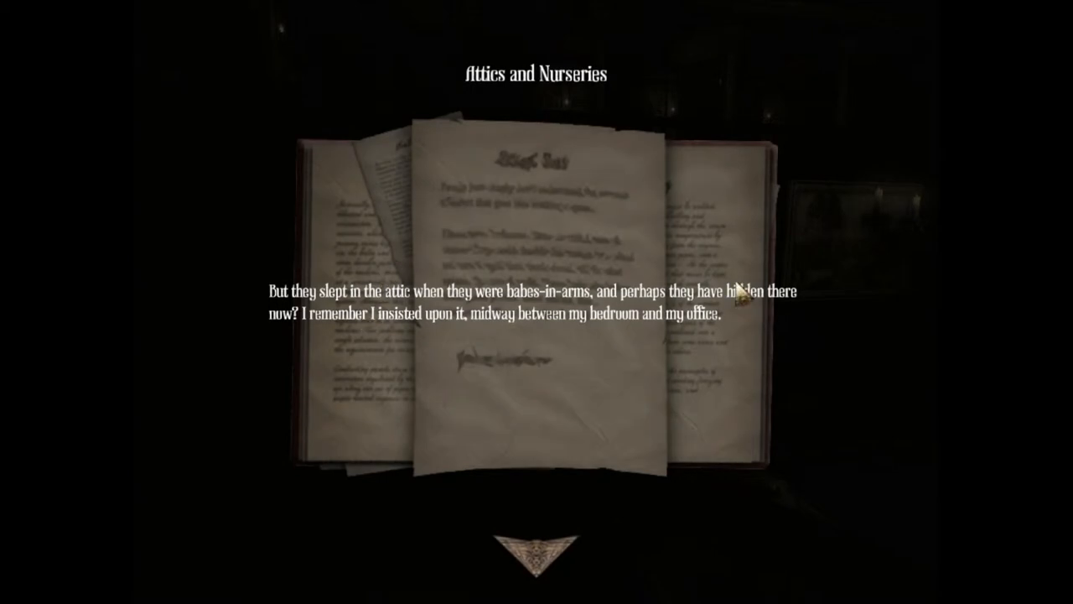
{"action": "mouse_move", "coordinate": [373, 206]}
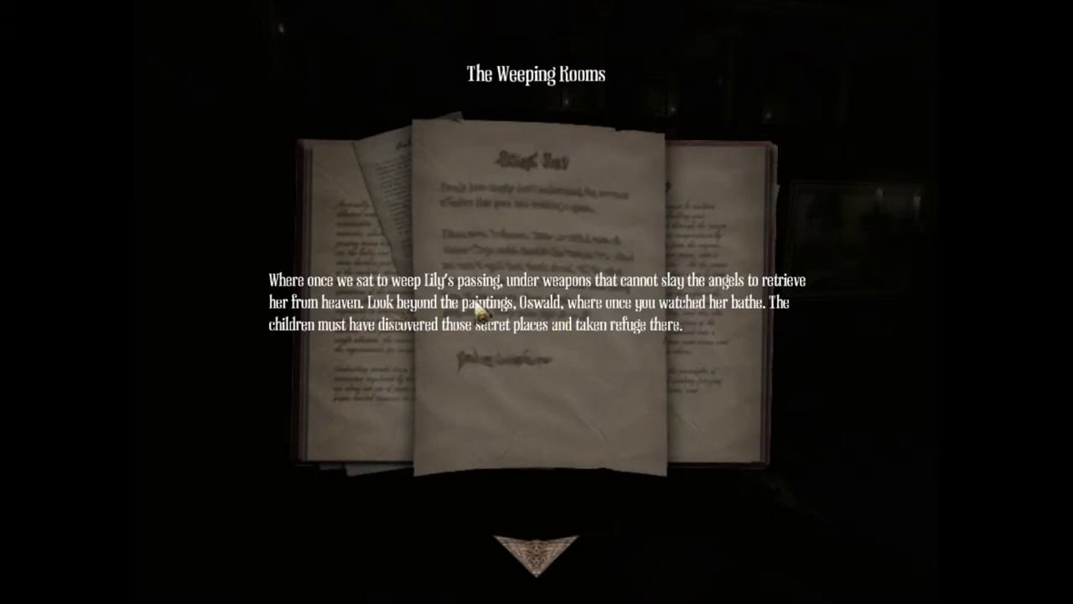
{"action": "mouse_move", "coordinate": [386, 314]}
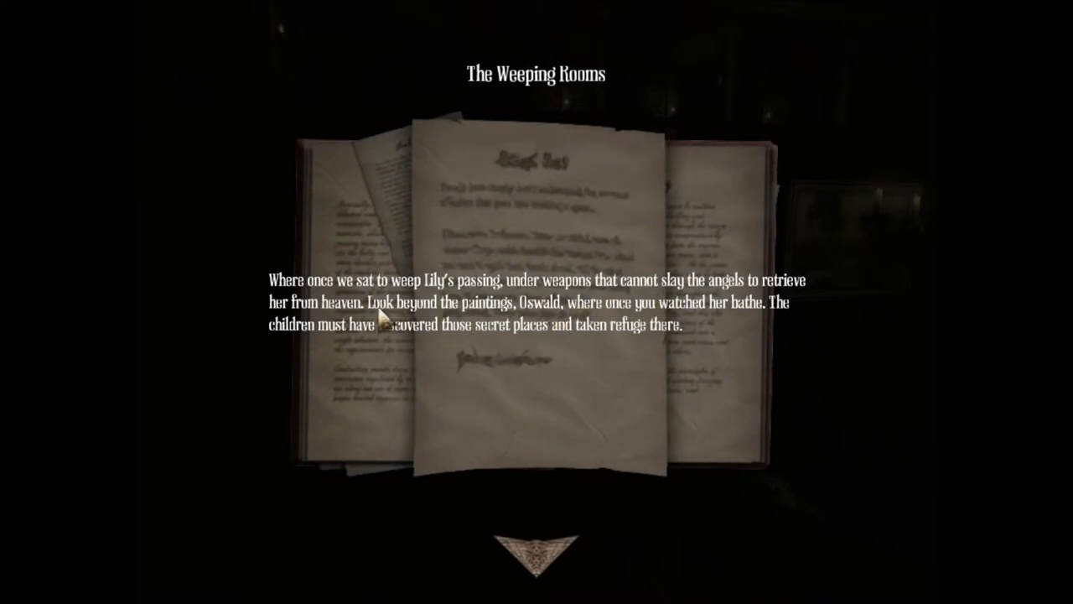
{"action": "mouse_move", "coordinate": [608, 317]}
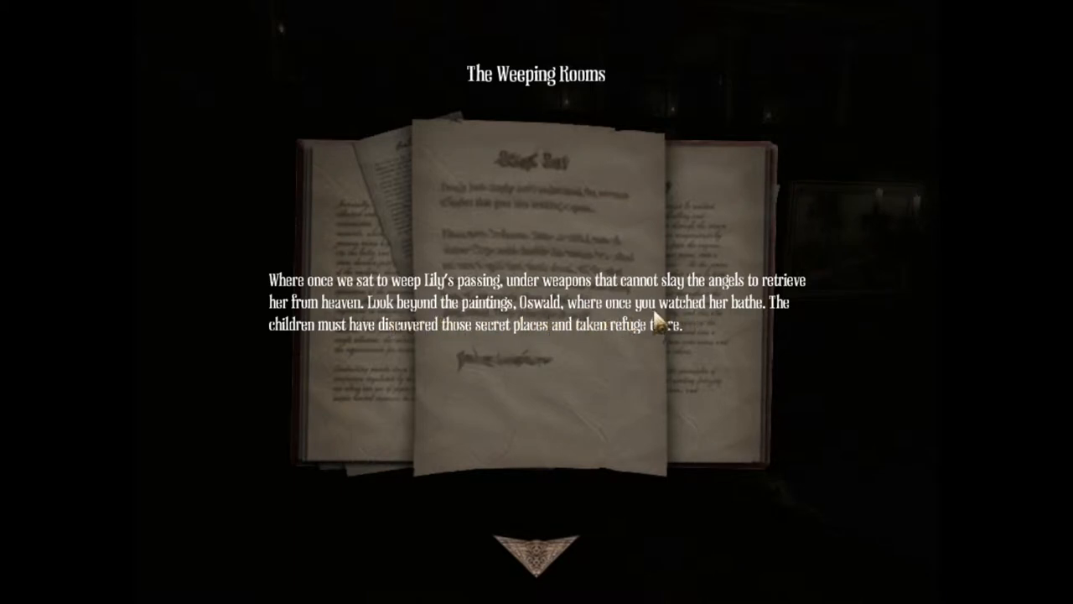
{"action": "mouse_move", "coordinate": [599, 361]}
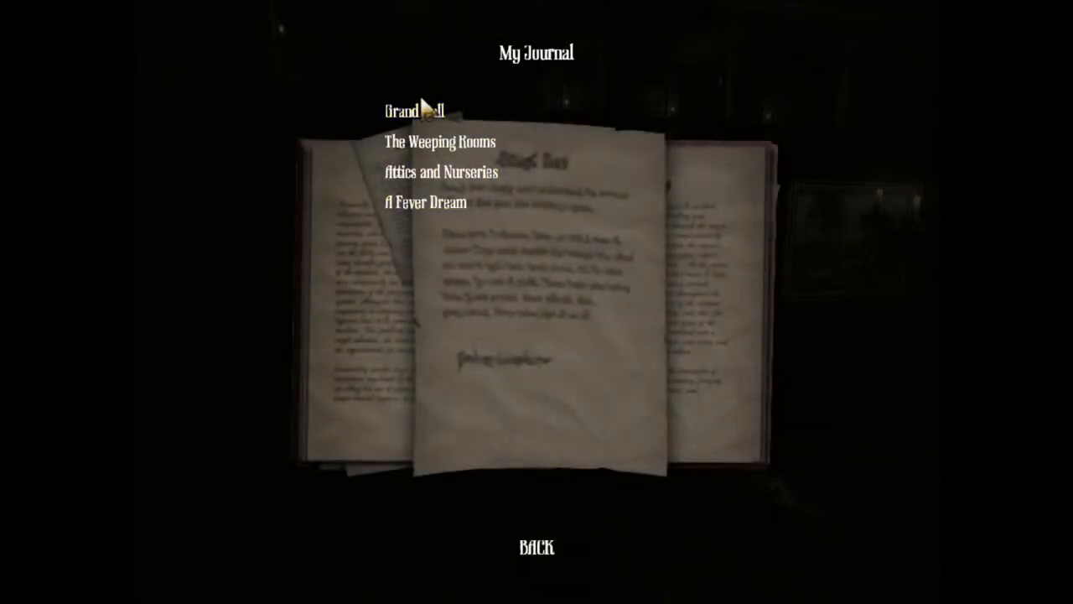
{"action": "left_click", "coordinate": [412, 110]}
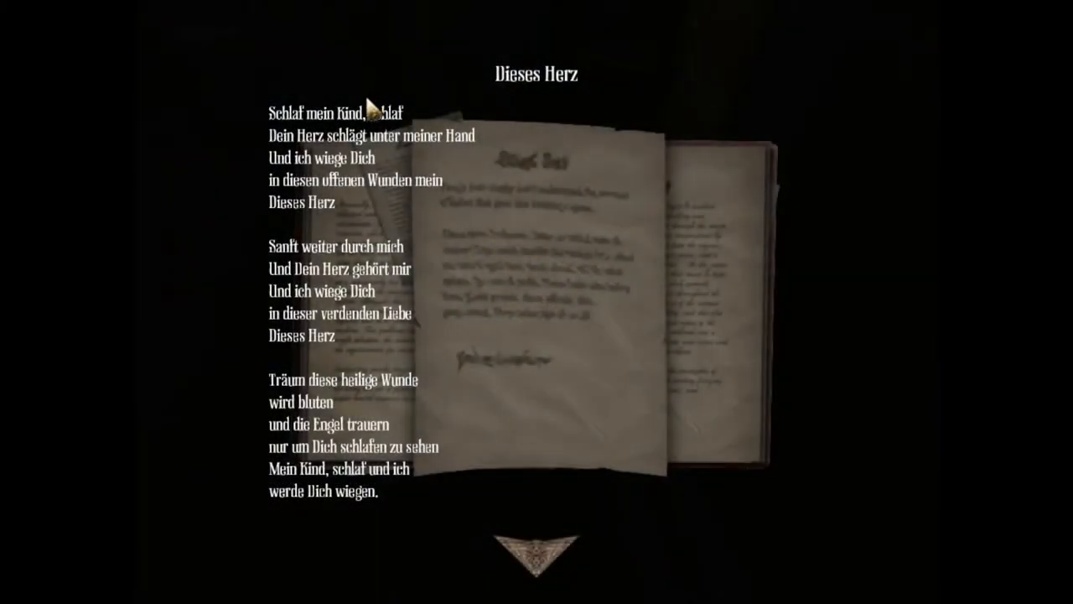
{"action": "mouse_move", "coordinate": [290, 122]}
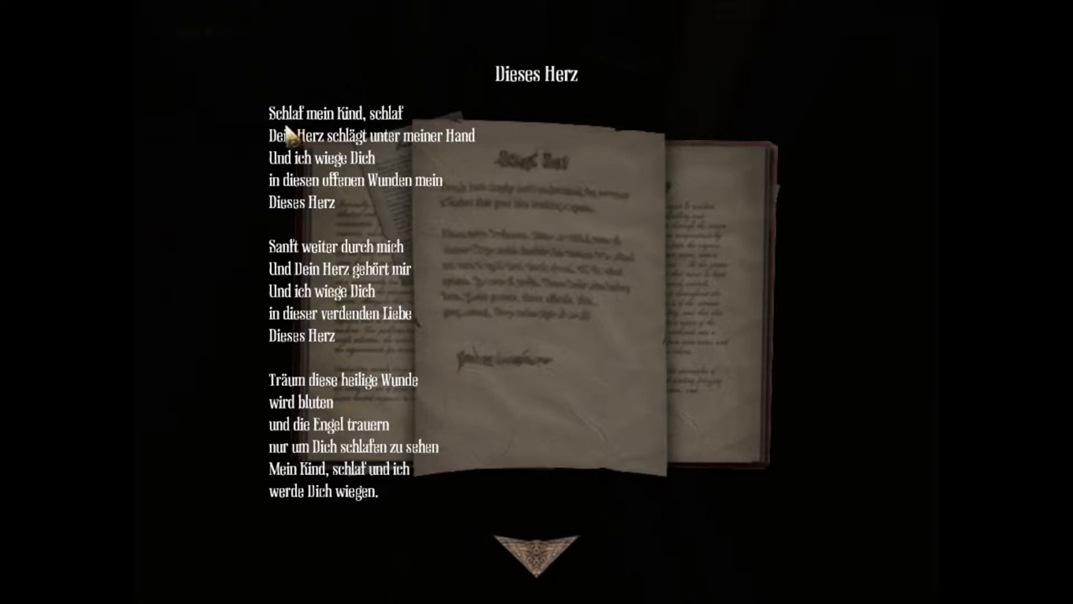
{"action": "mouse_move", "coordinate": [295, 125]}
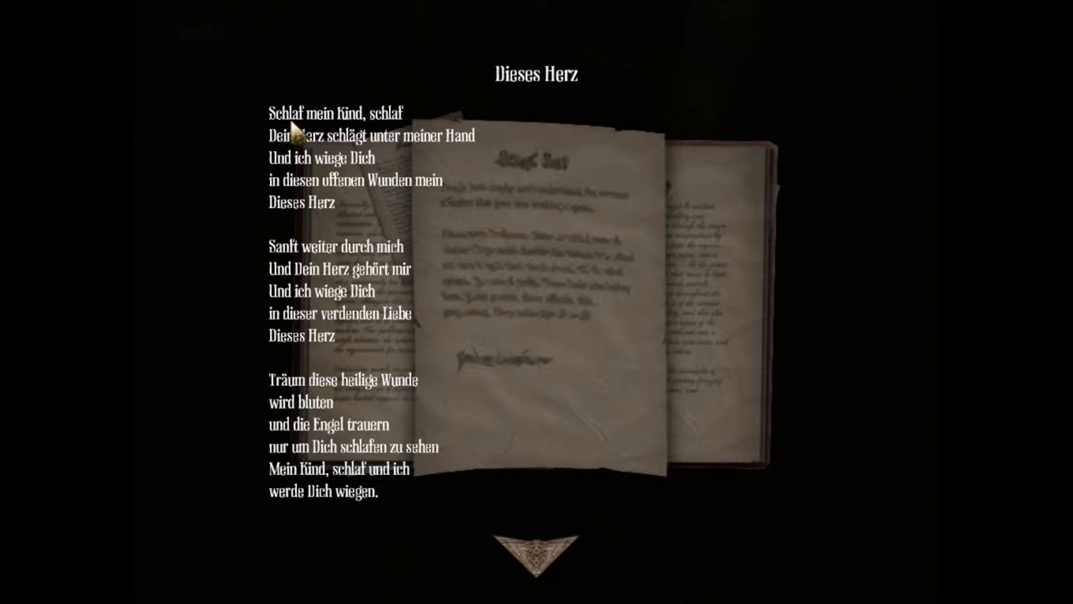
{"action": "mouse_move", "coordinate": [277, 172]}
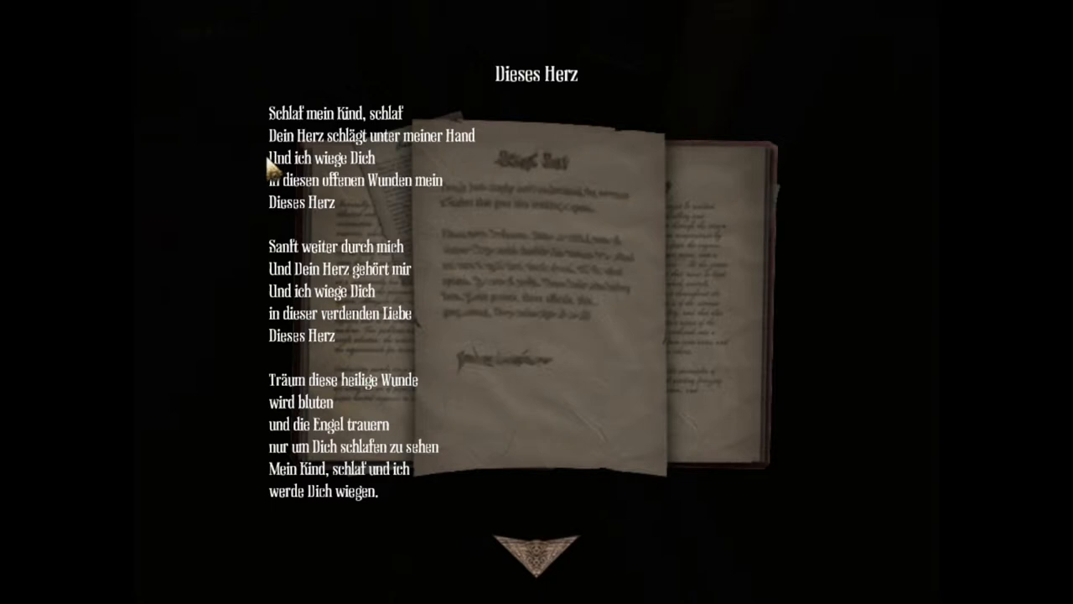
{"action": "mouse_move", "coordinate": [172, 74]}
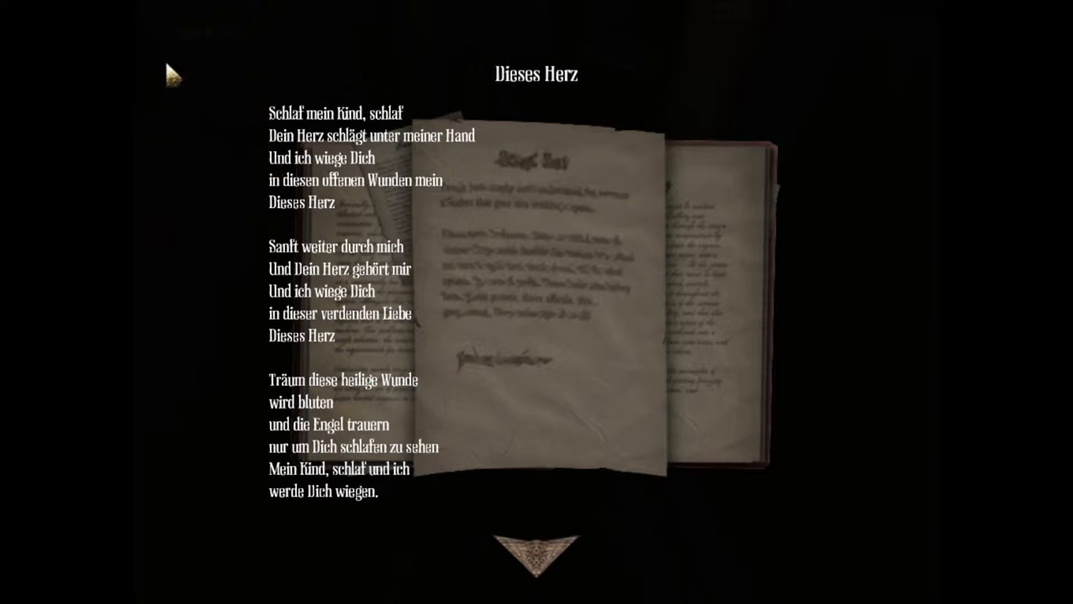
{"action": "mouse_move", "coordinate": [163, 138]}
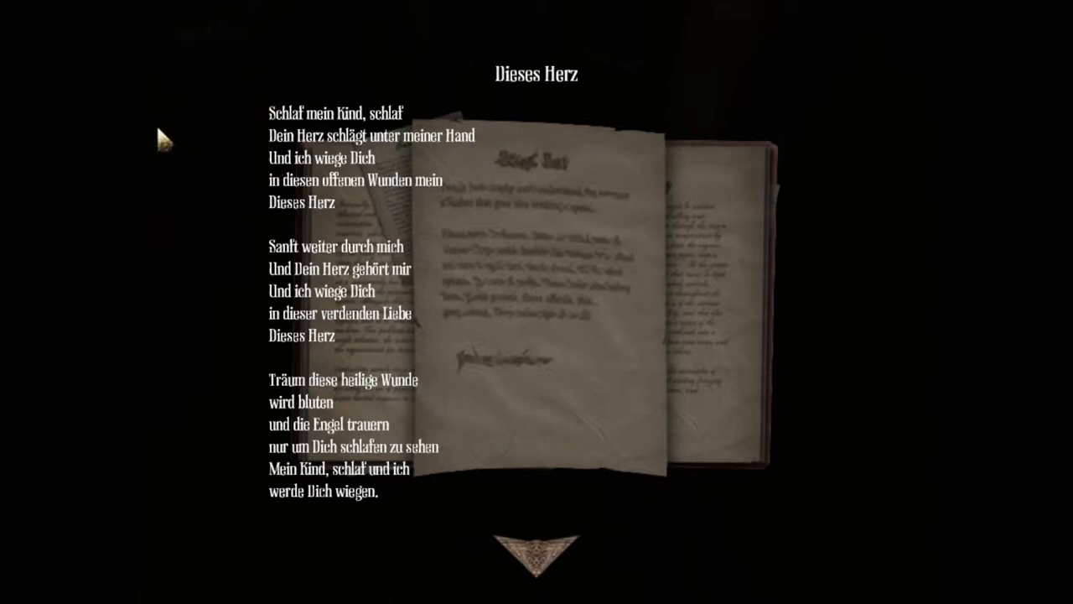
{"action": "mouse_move", "coordinate": [165, 155]}
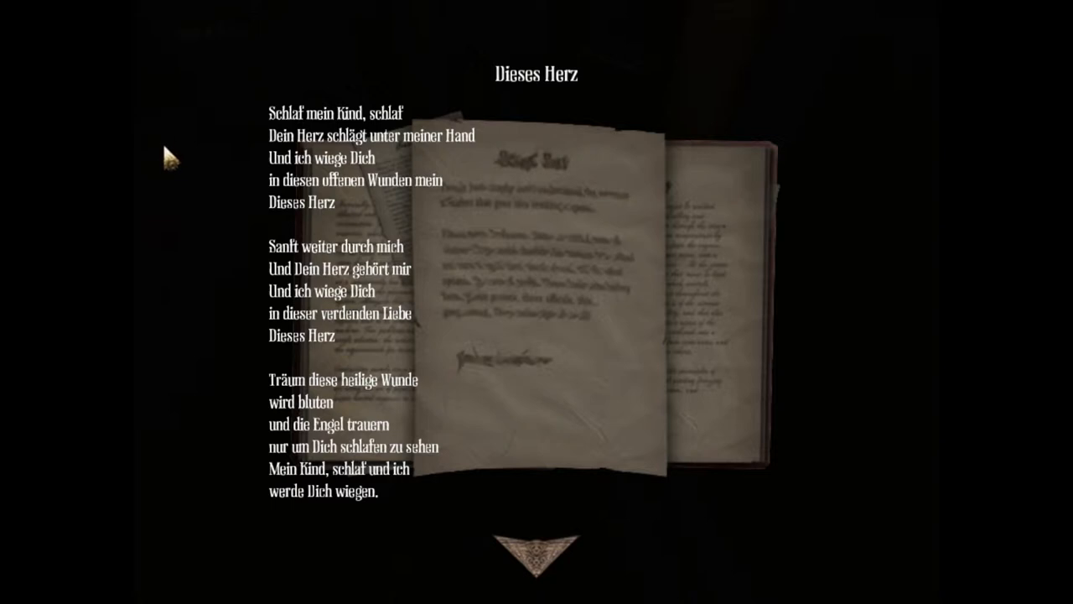
{"action": "mouse_move", "coordinate": [537, 574]}
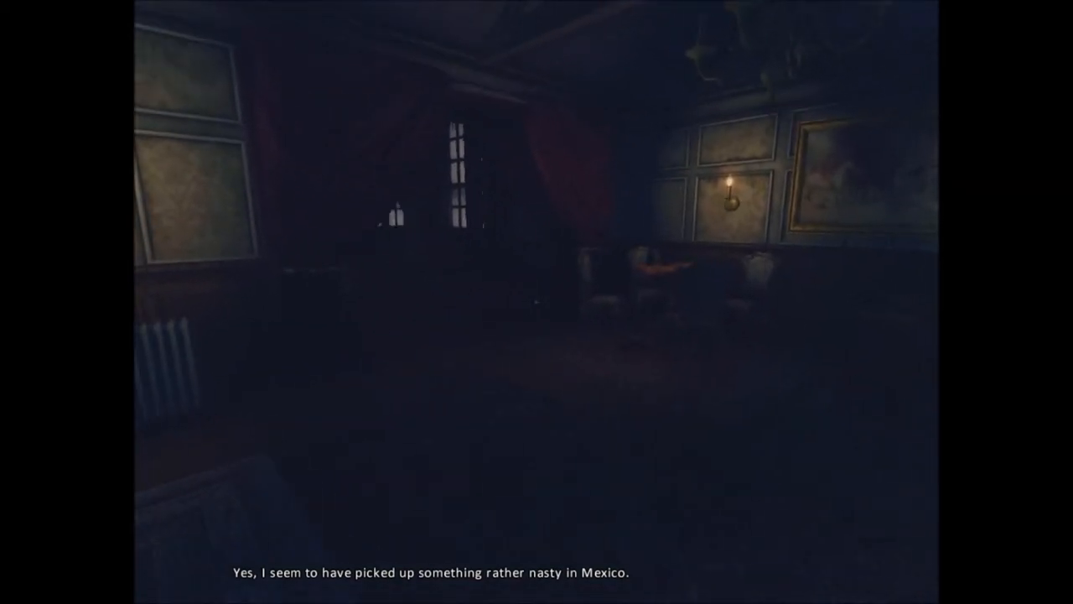
{"action": "mouse_move", "coordinate": [536, 302]}
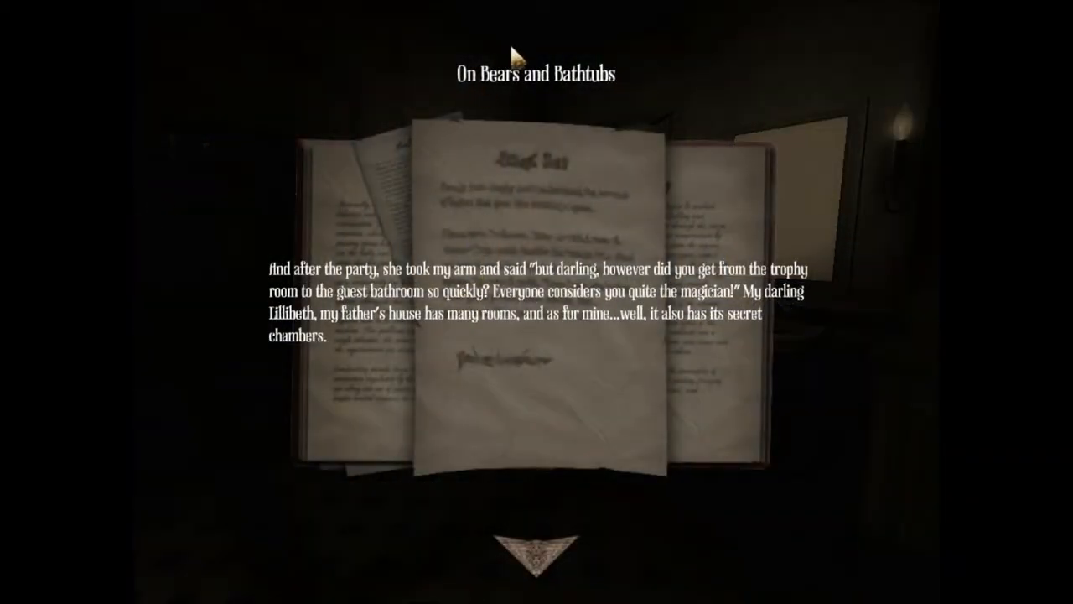
{"action": "mouse_move", "coordinate": [409, 239]}
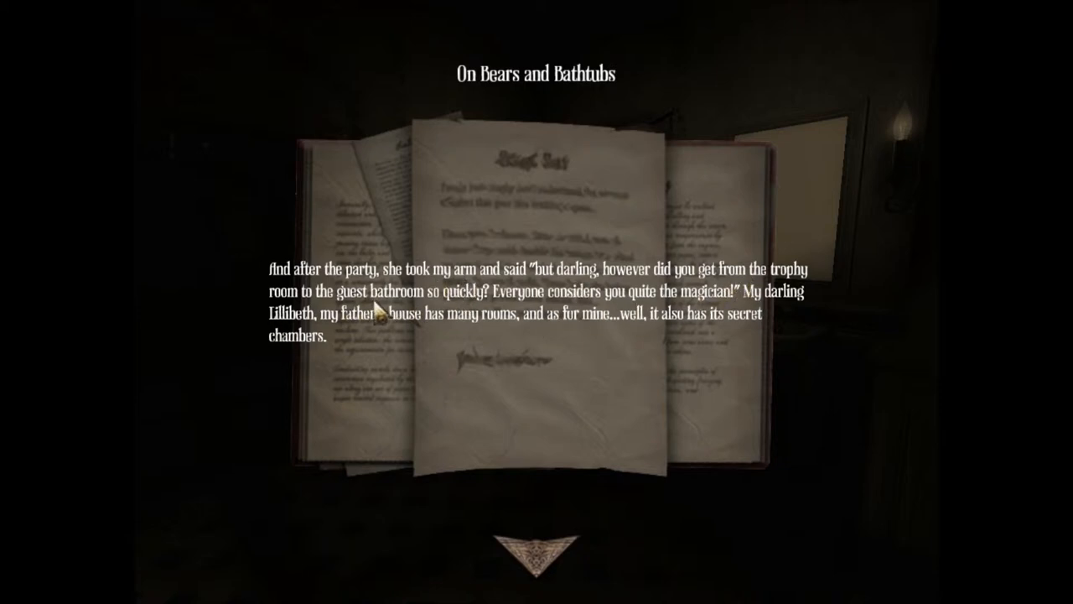
{"action": "mouse_move", "coordinate": [486, 361]}
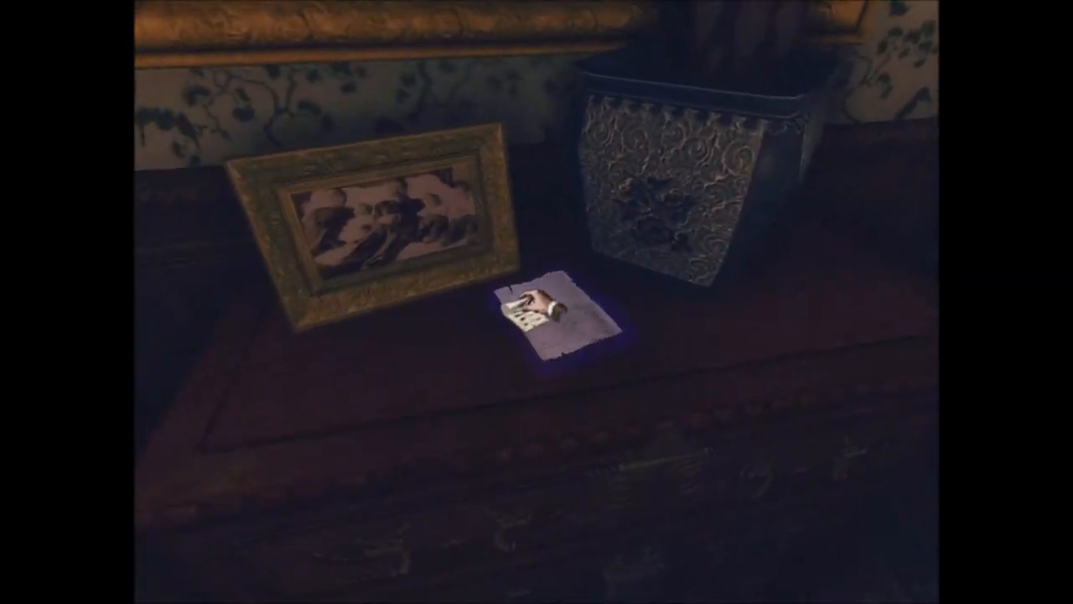
Step: Pick up the desk note beside the photo, dated December 20th 1899, about a visiting professor
{"action": "left_click", "coordinate": [549, 323]}
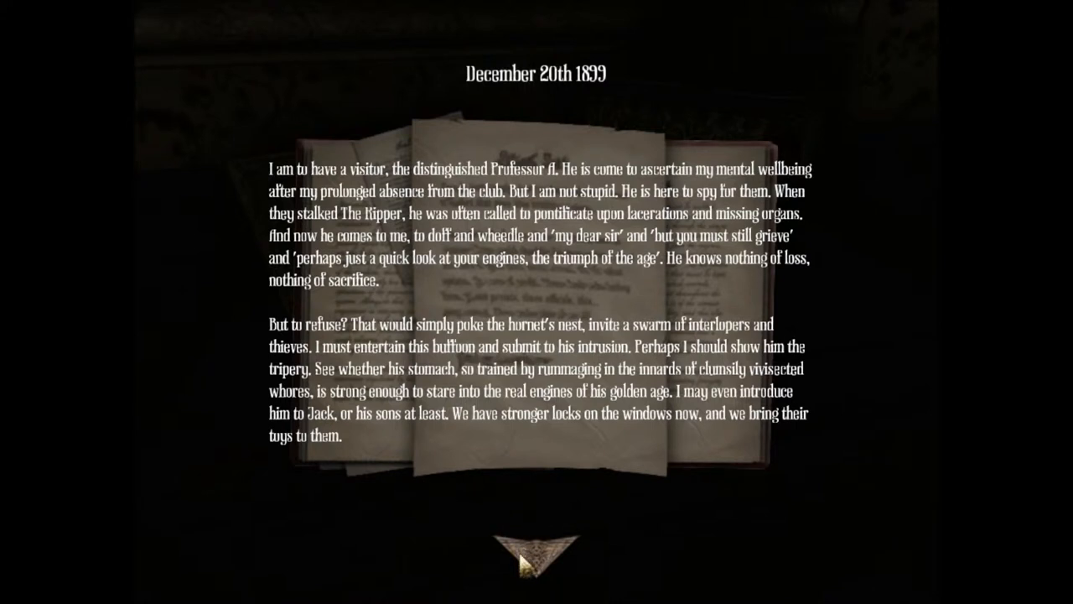
{"action": "mouse_move", "coordinate": [762, 209]}
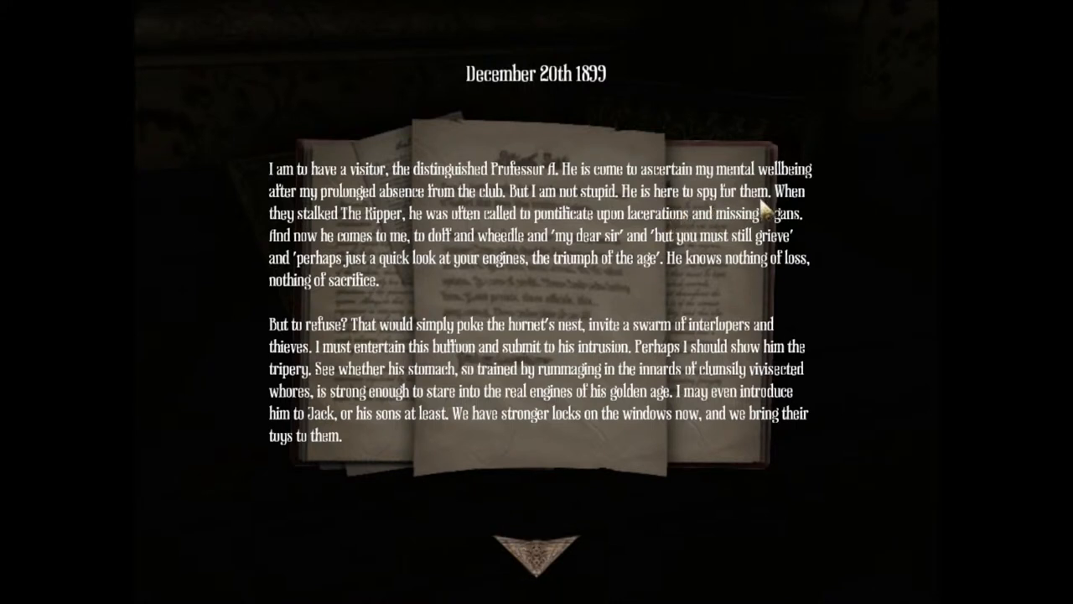
{"action": "mouse_move", "coordinate": [390, 308]}
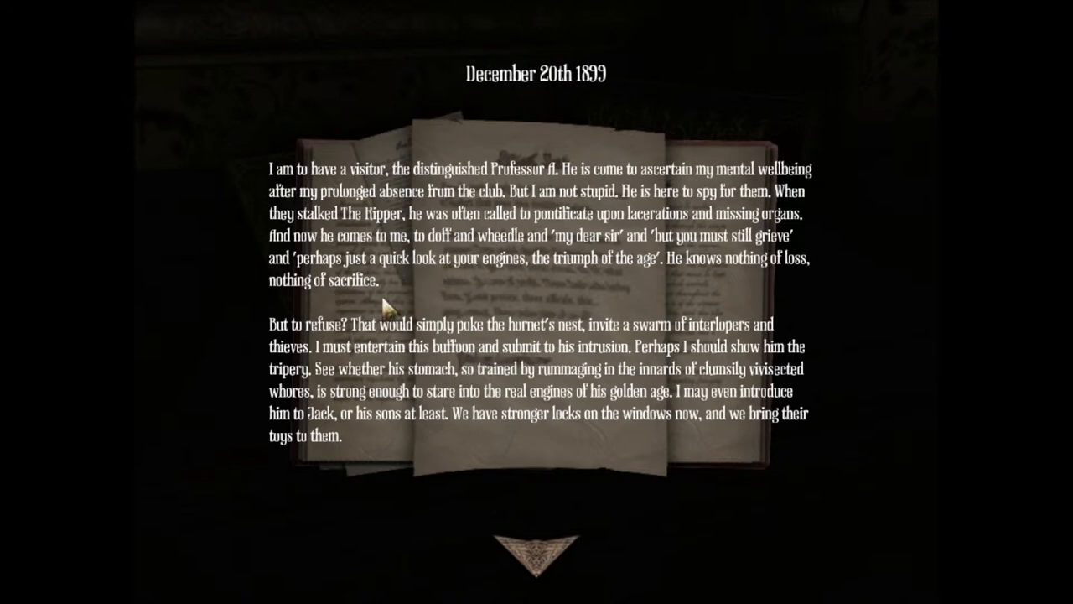
{"action": "mouse_move", "coordinate": [303, 343]}
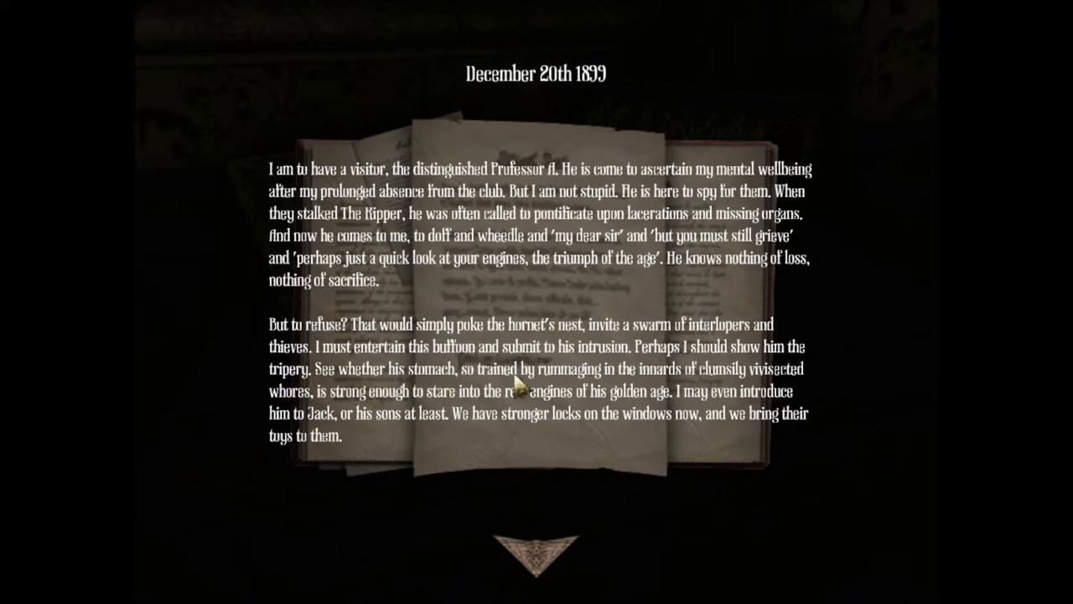
{"action": "mouse_move", "coordinate": [667, 437]}
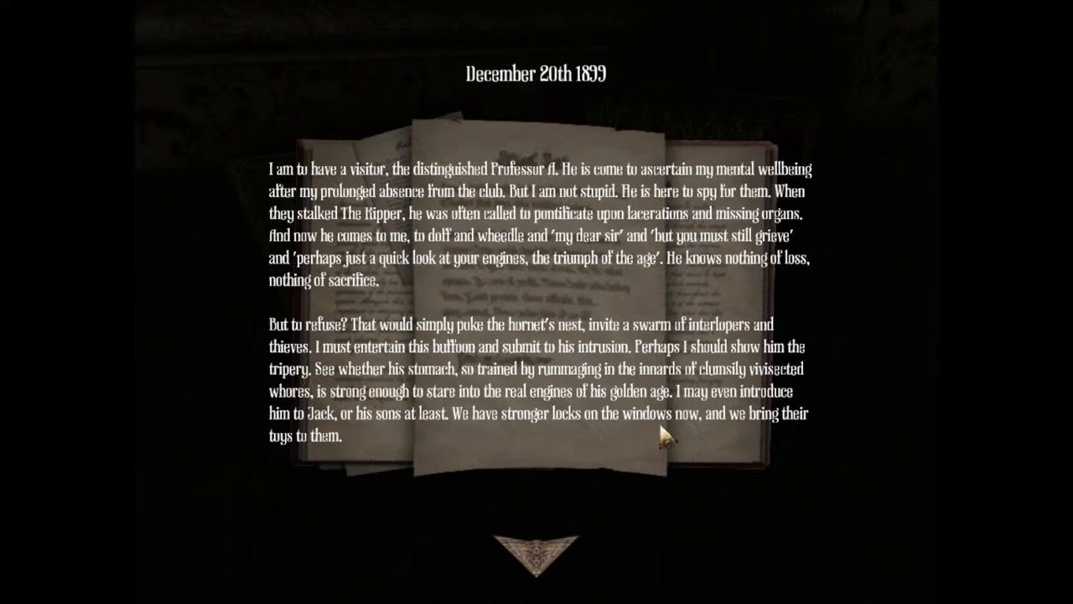